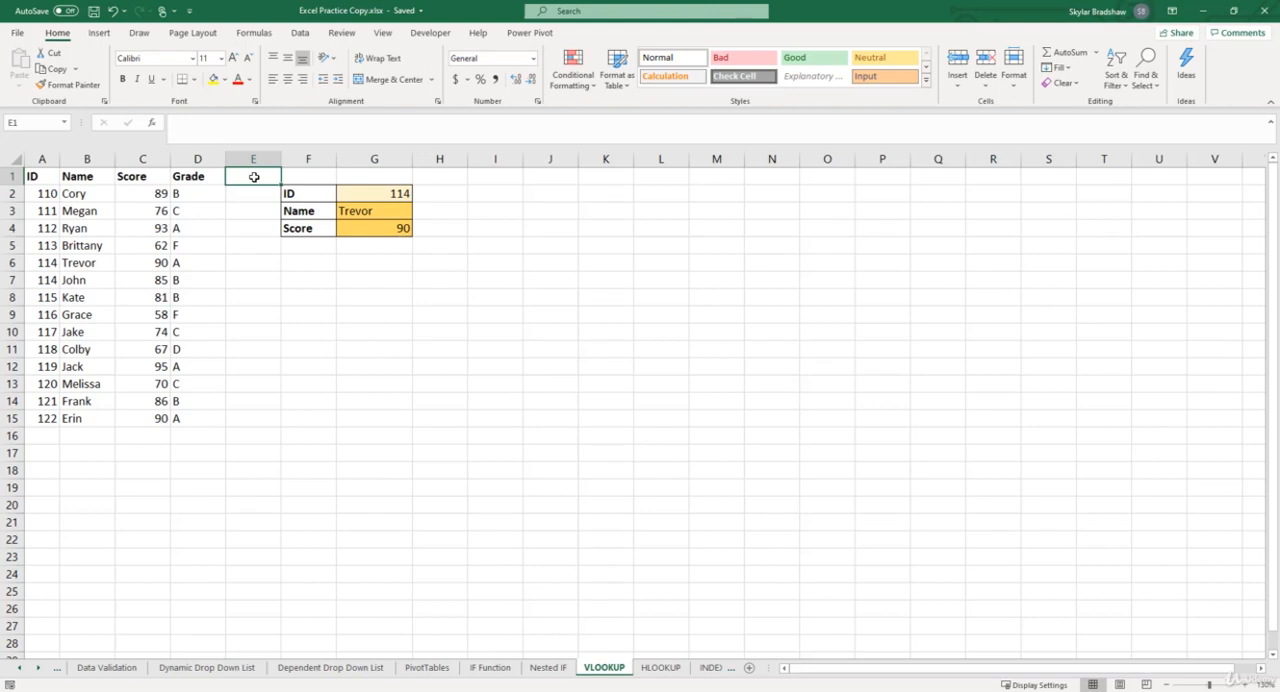
# Inspect the Name and Score VLOOKUP formulas, then enter nonexistent ID 125 so both show #N/A.
pyautogui.click(374, 210)
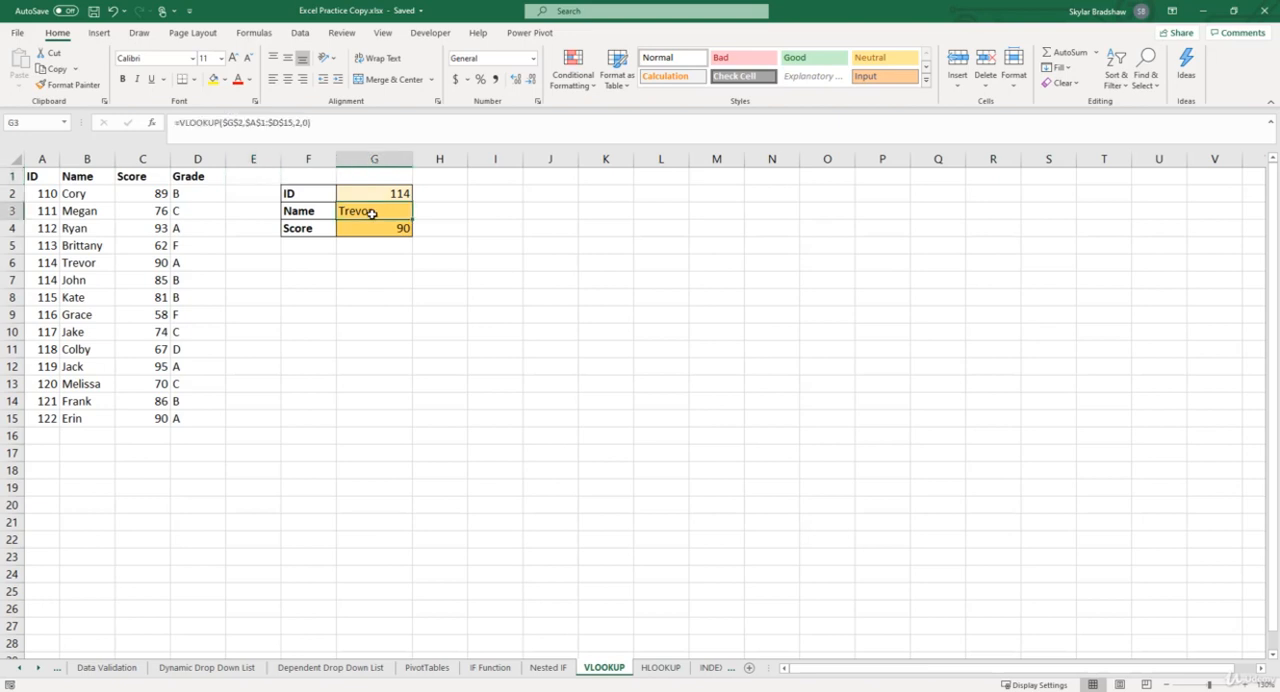
pyautogui.click(374, 228)
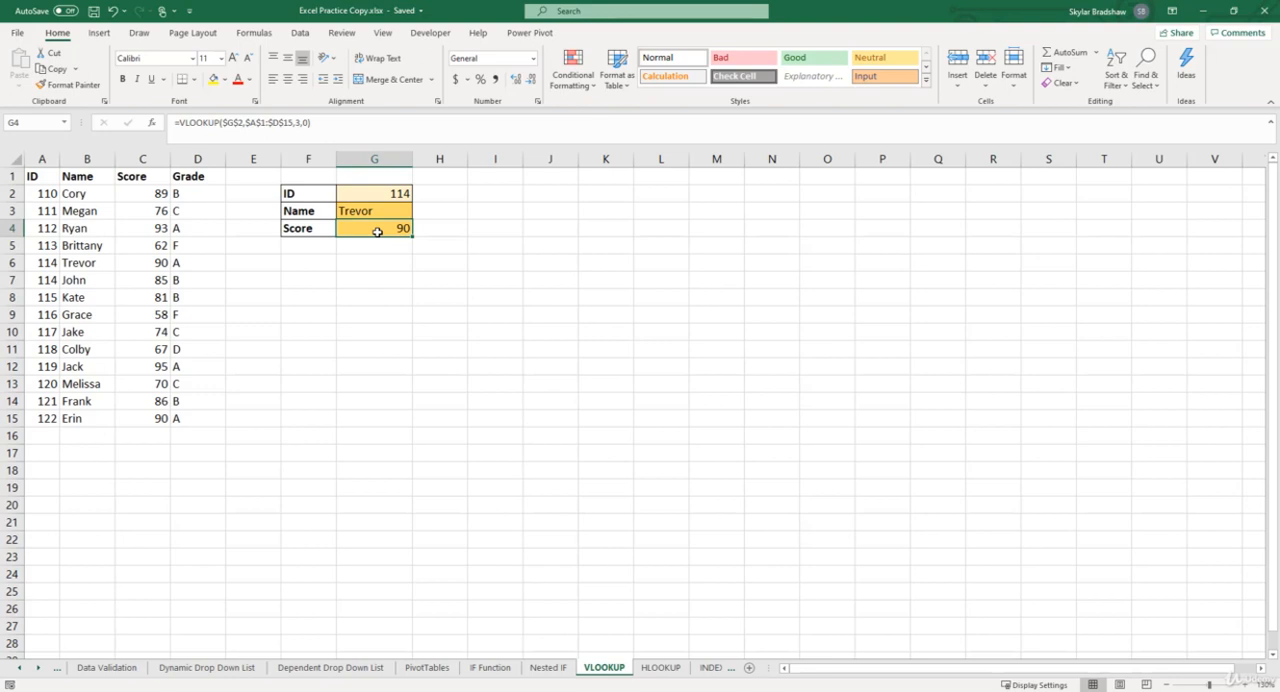
pyautogui.click(374, 192)
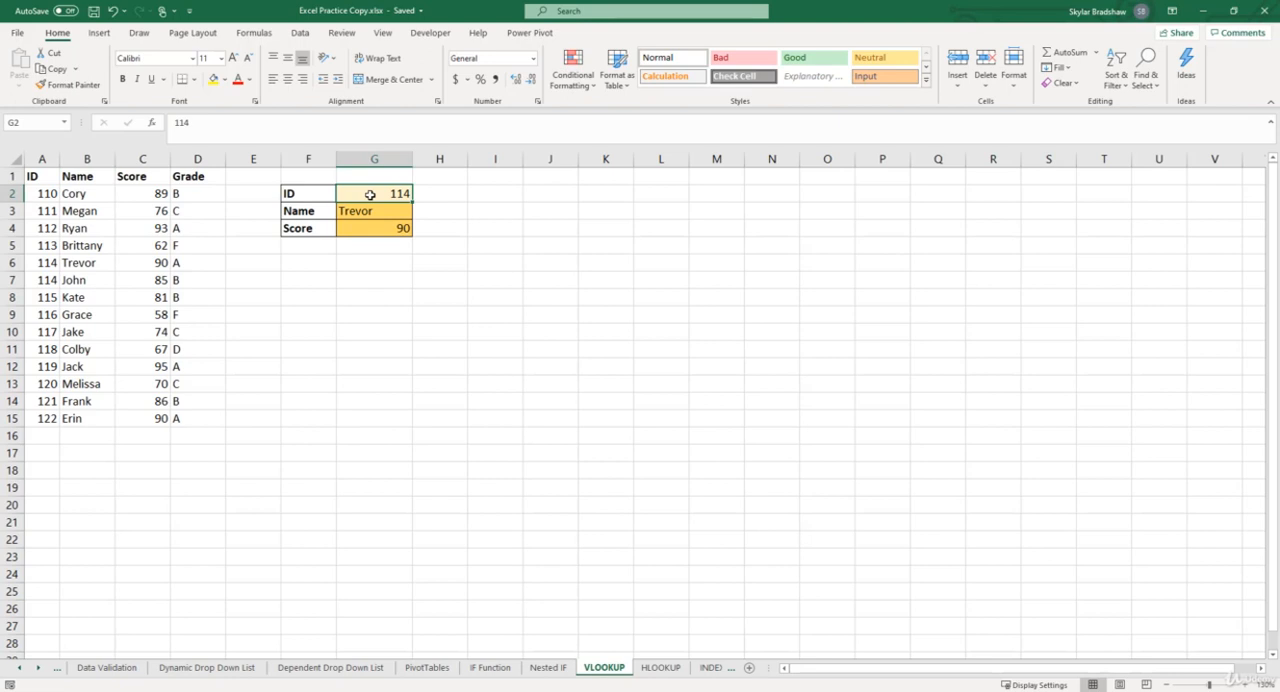
pyautogui.write('125')
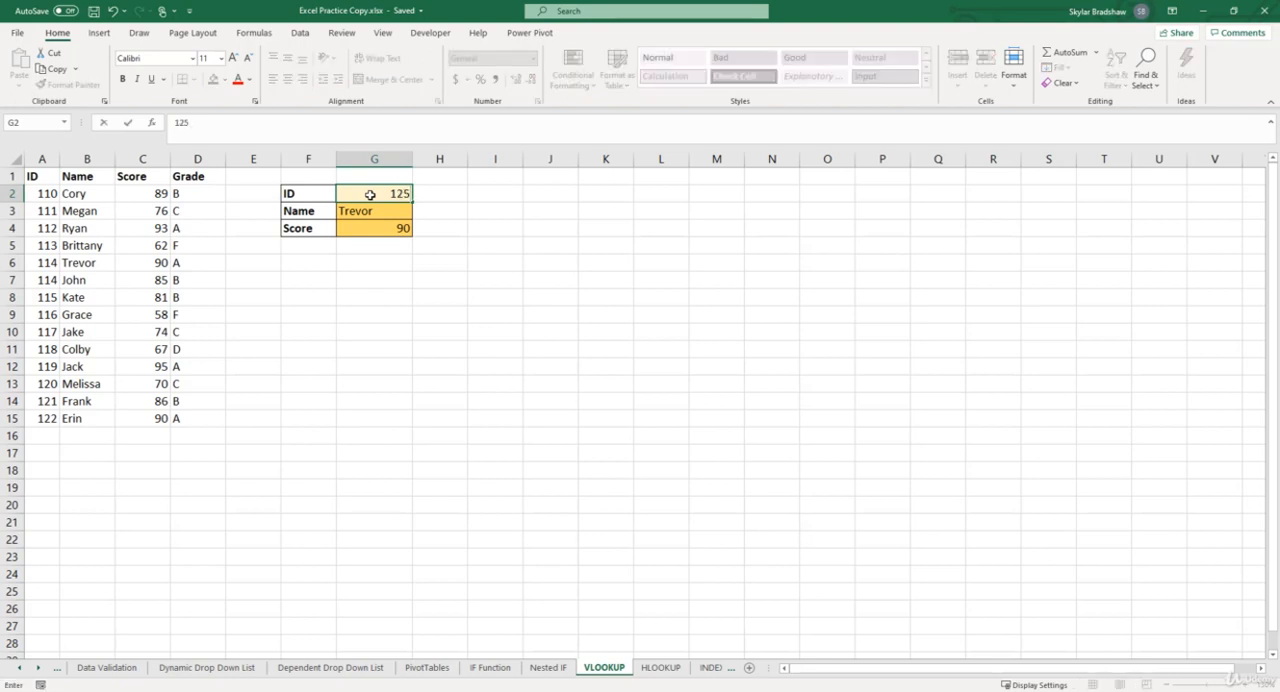
pyautogui.click(374, 210)
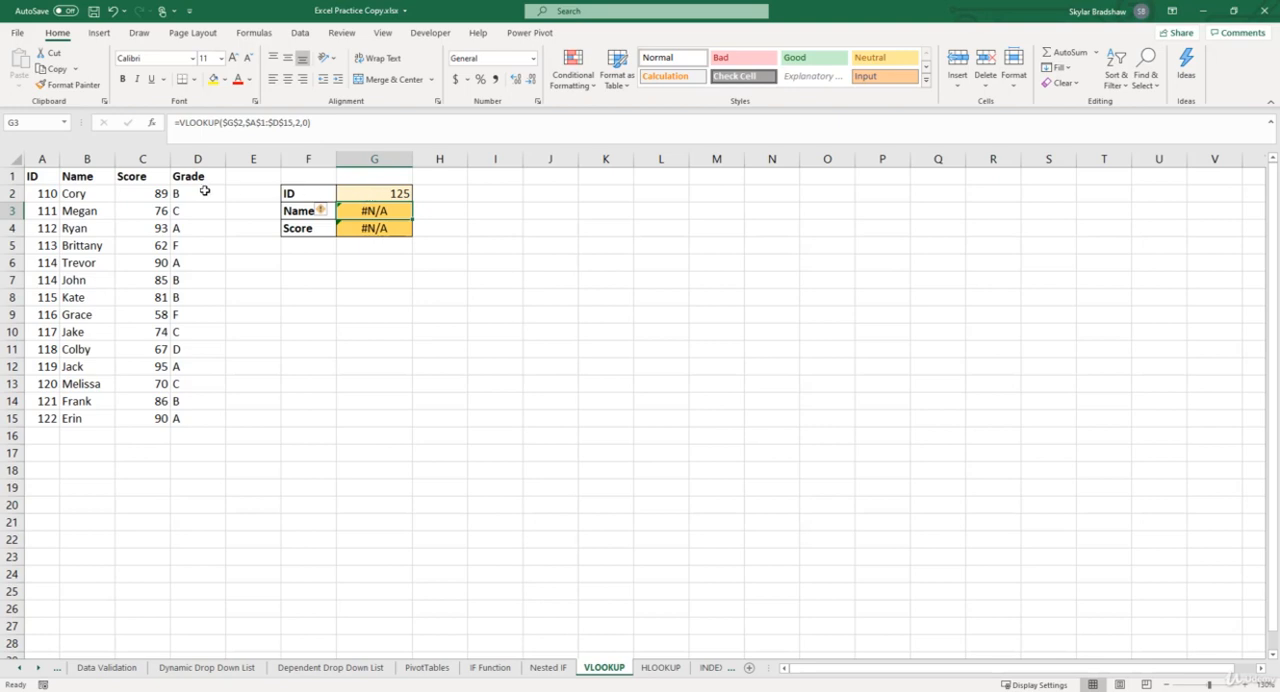
pyautogui.moveTo(30, 356)
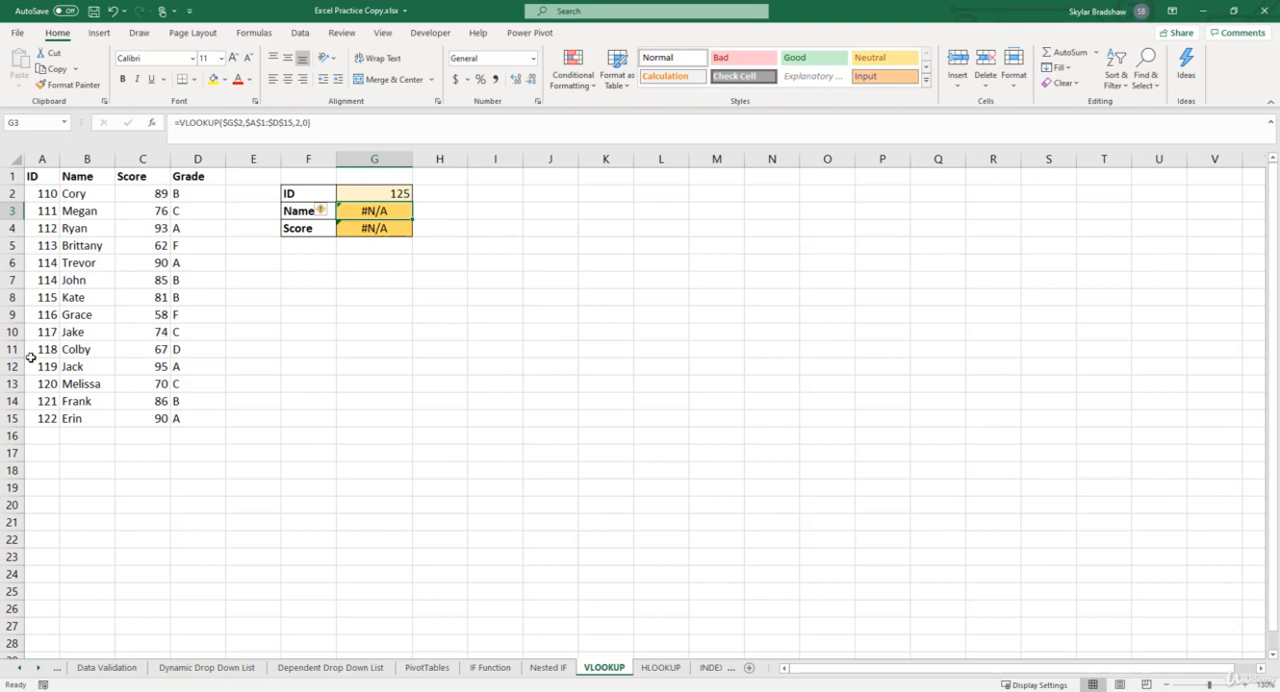
pyautogui.moveTo(56, 340)
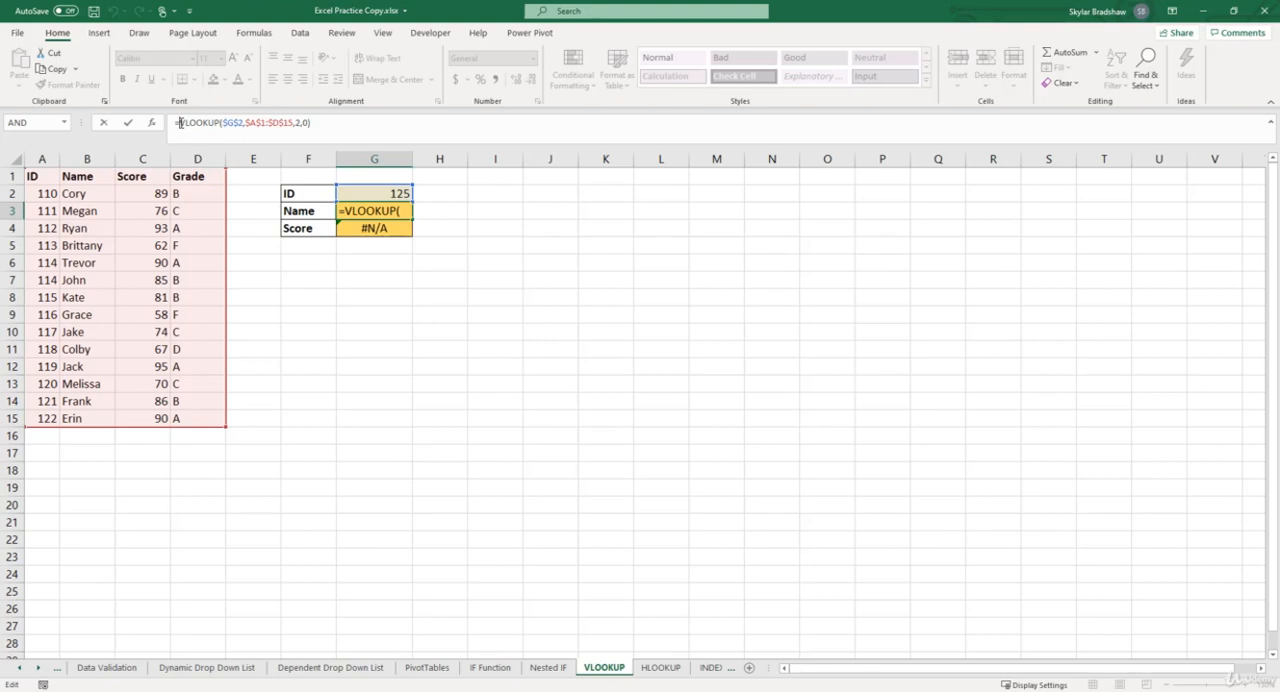
# Wrap G3's Name VLOOKUP in IFERROR returning "ID Not Found" for ID 125.
pyautogui.write('ifer')
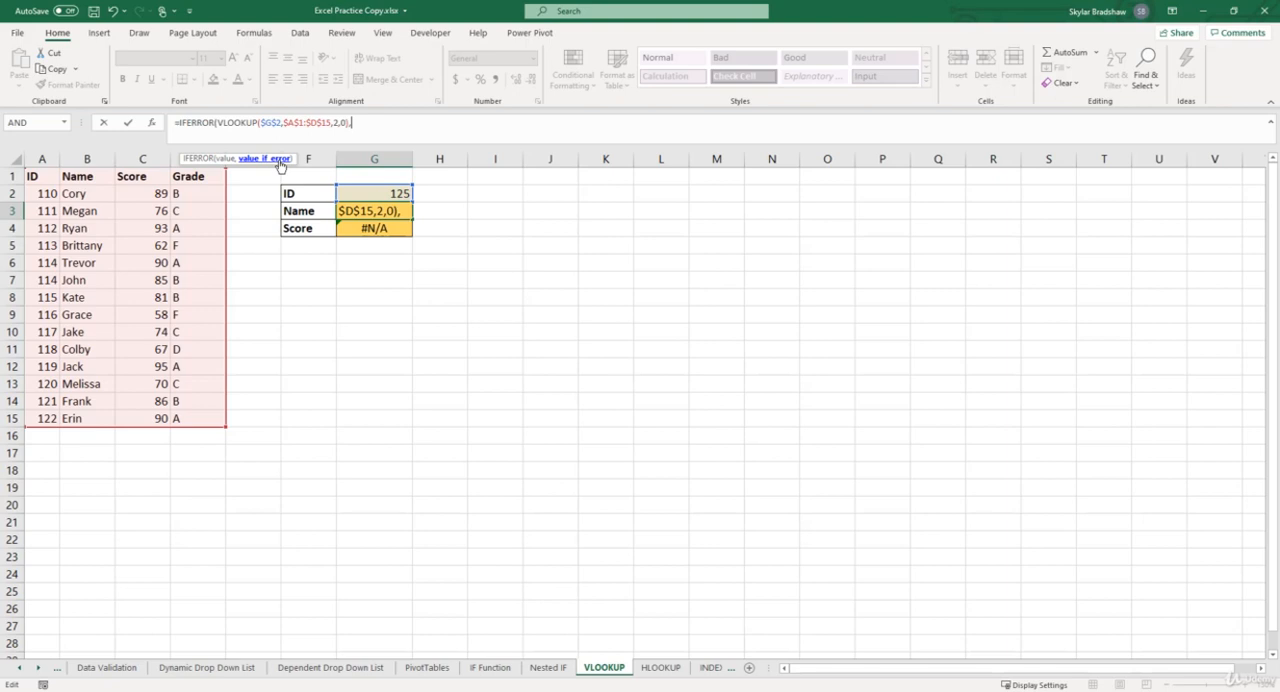
pyautogui.write('"')
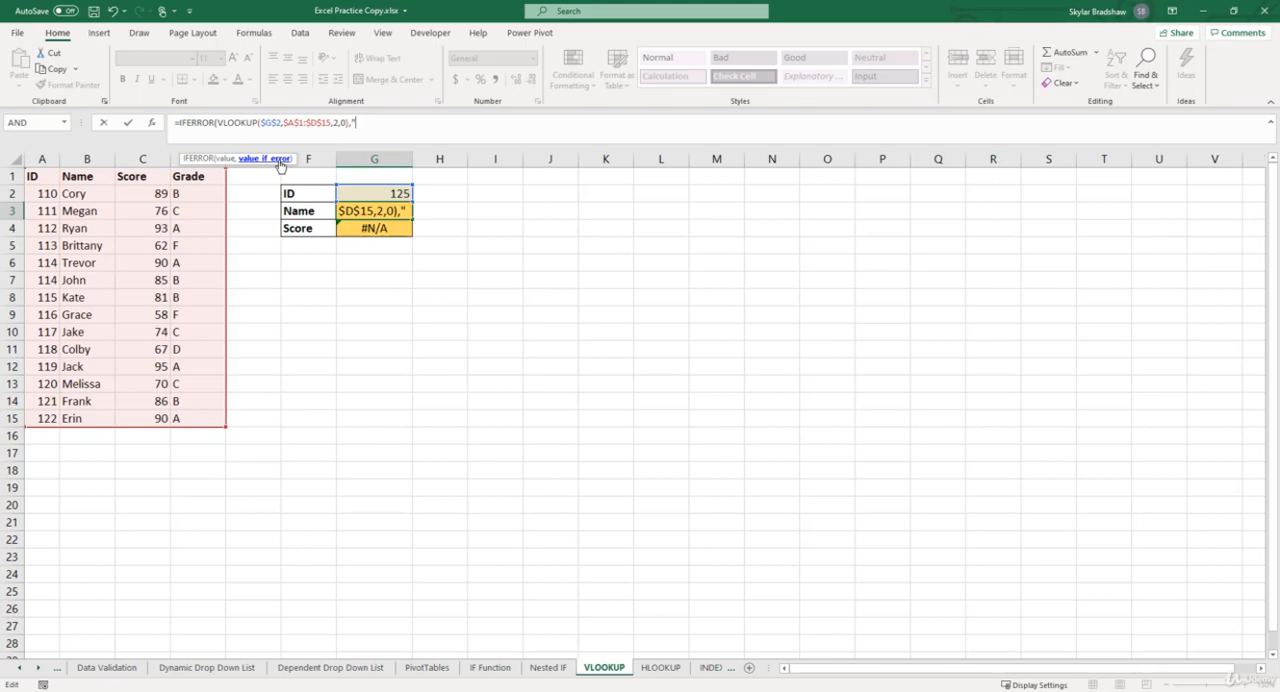
pyautogui.write('ID')
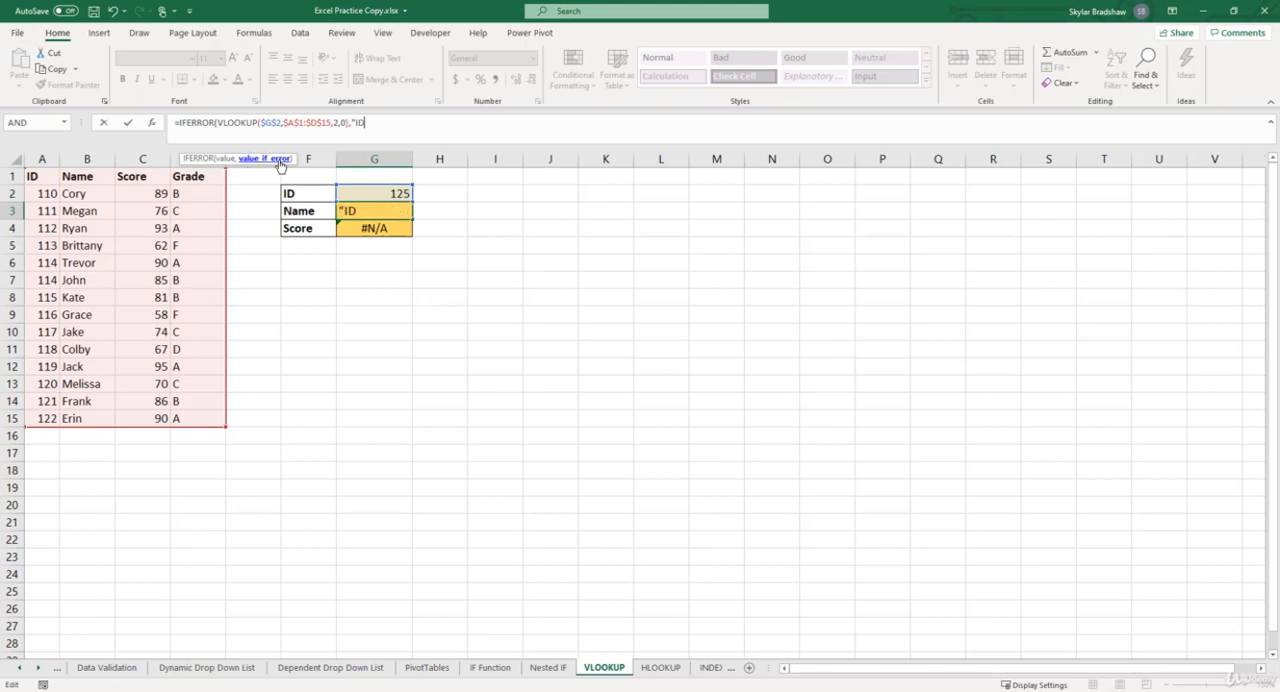
pyautogui.write('Not')
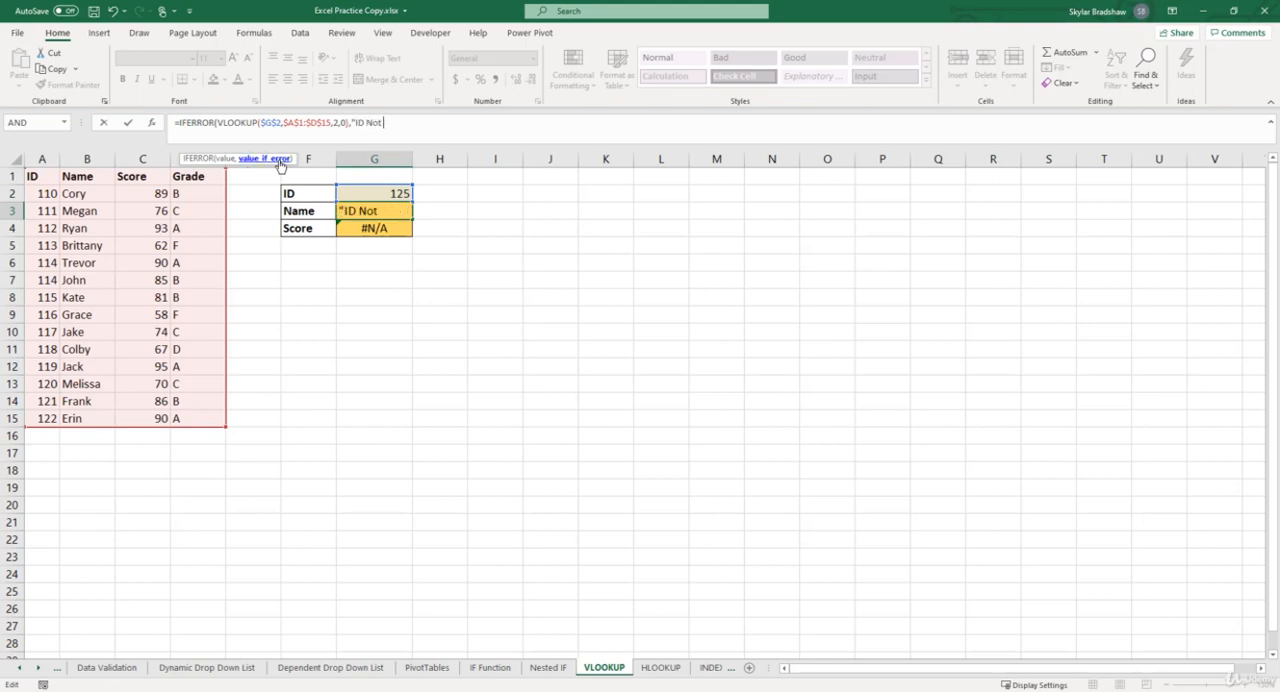
pyautogui.write('Found')
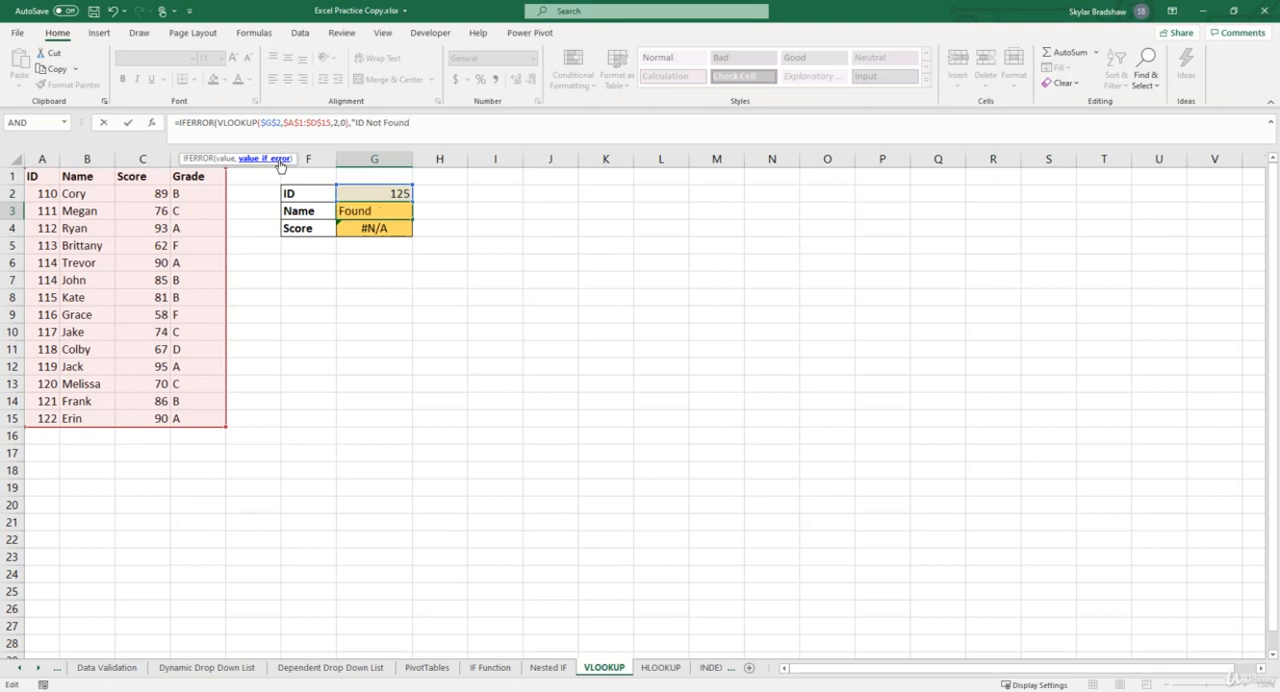
pyautogui.write('"')
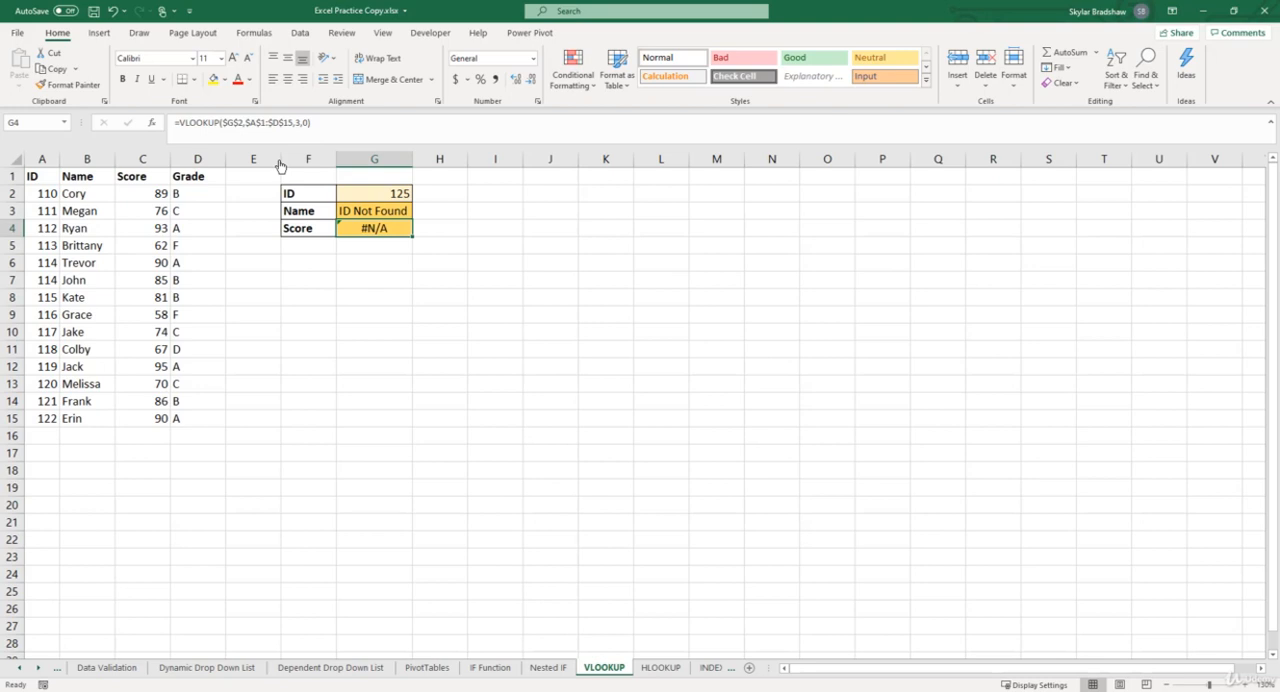
# Reuse the Name IFERROR formula in G4 with column index 3 so Score shows "ID Not Found".
pyautogui.click(374, 210)
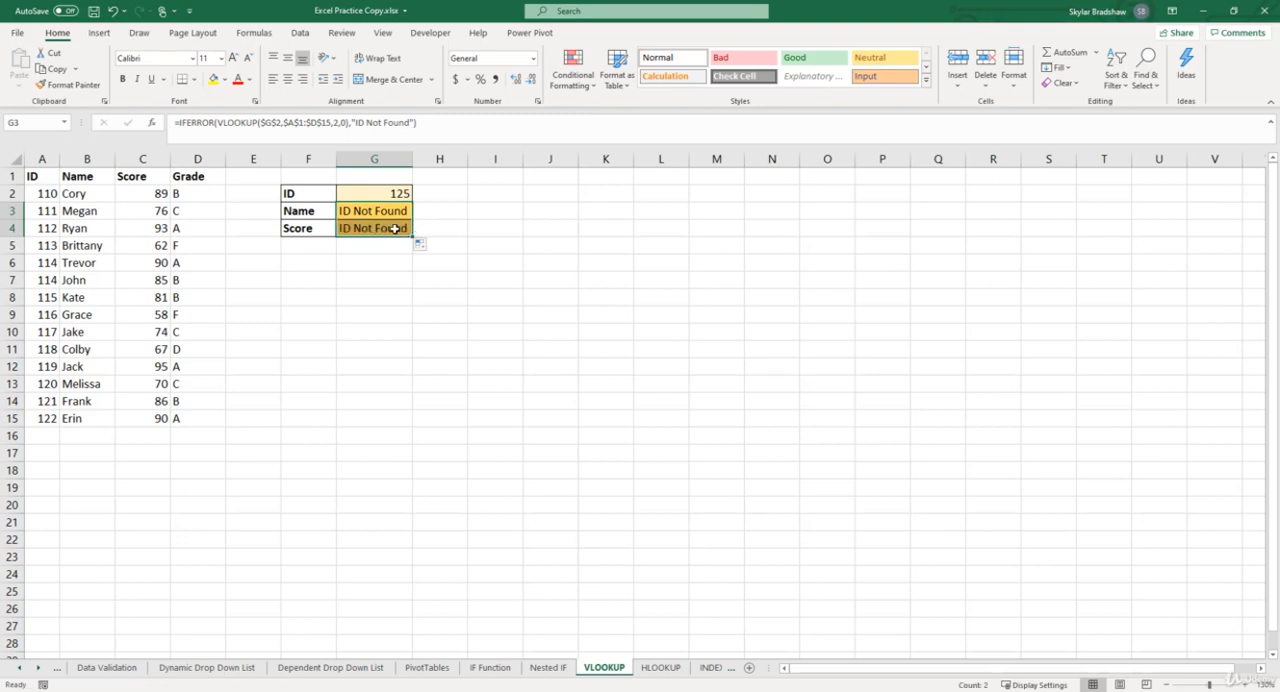
pyautogui.click(374, 212)
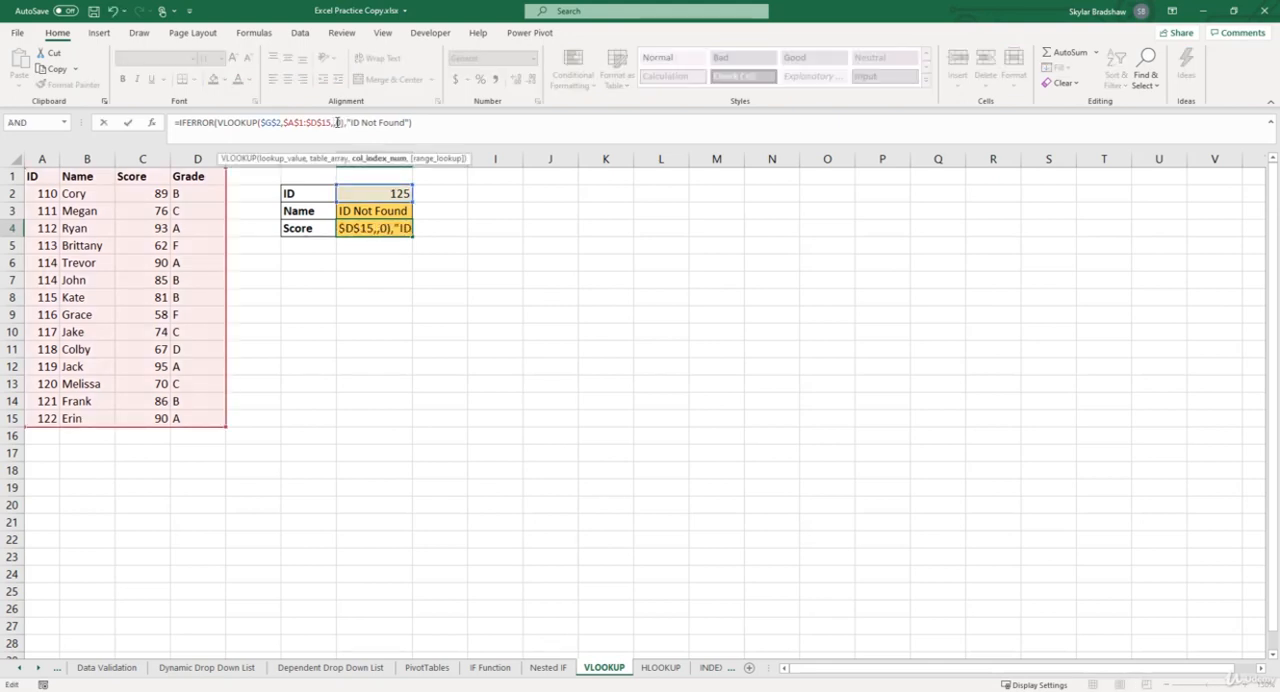
pyautogui.write('3')
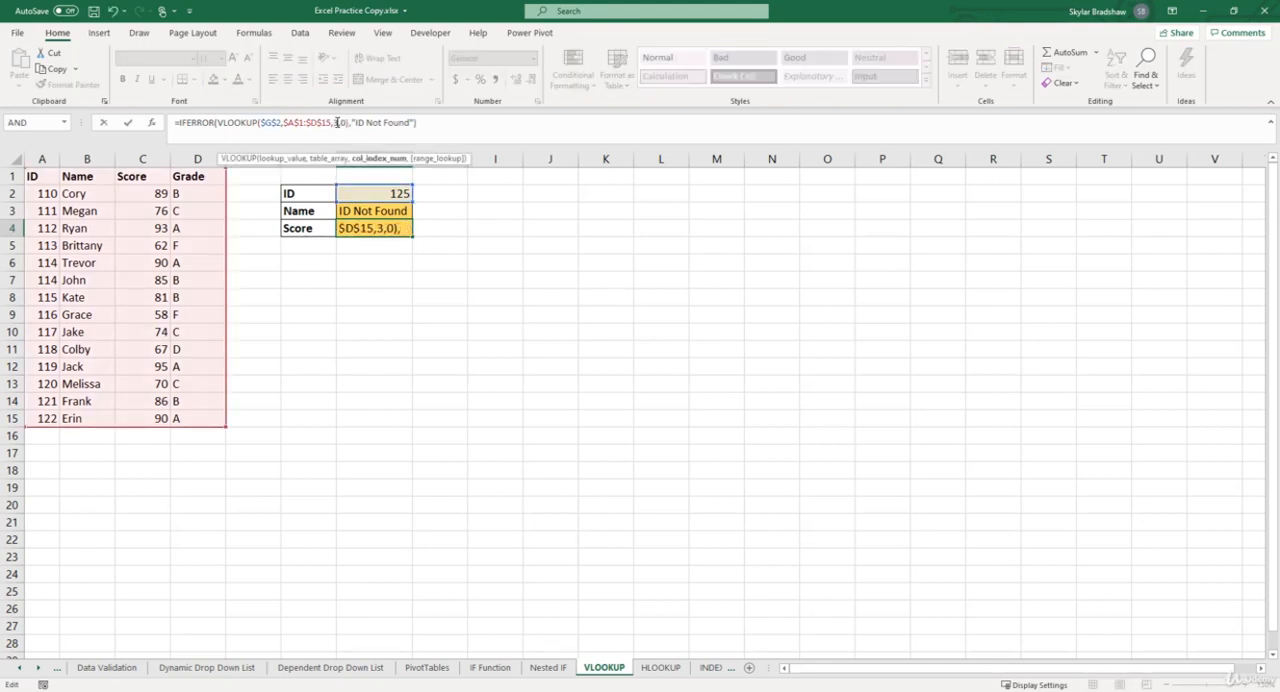
pyautogui.press('Return')
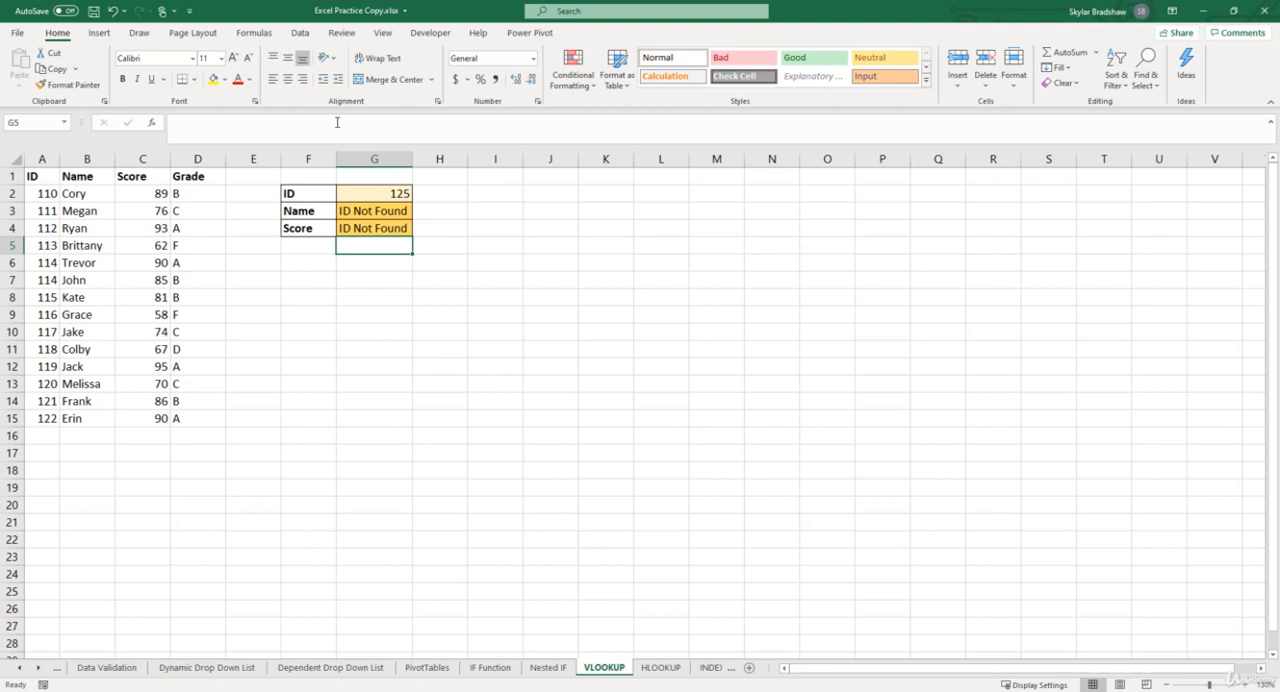
pyautogui.click(374, 192)
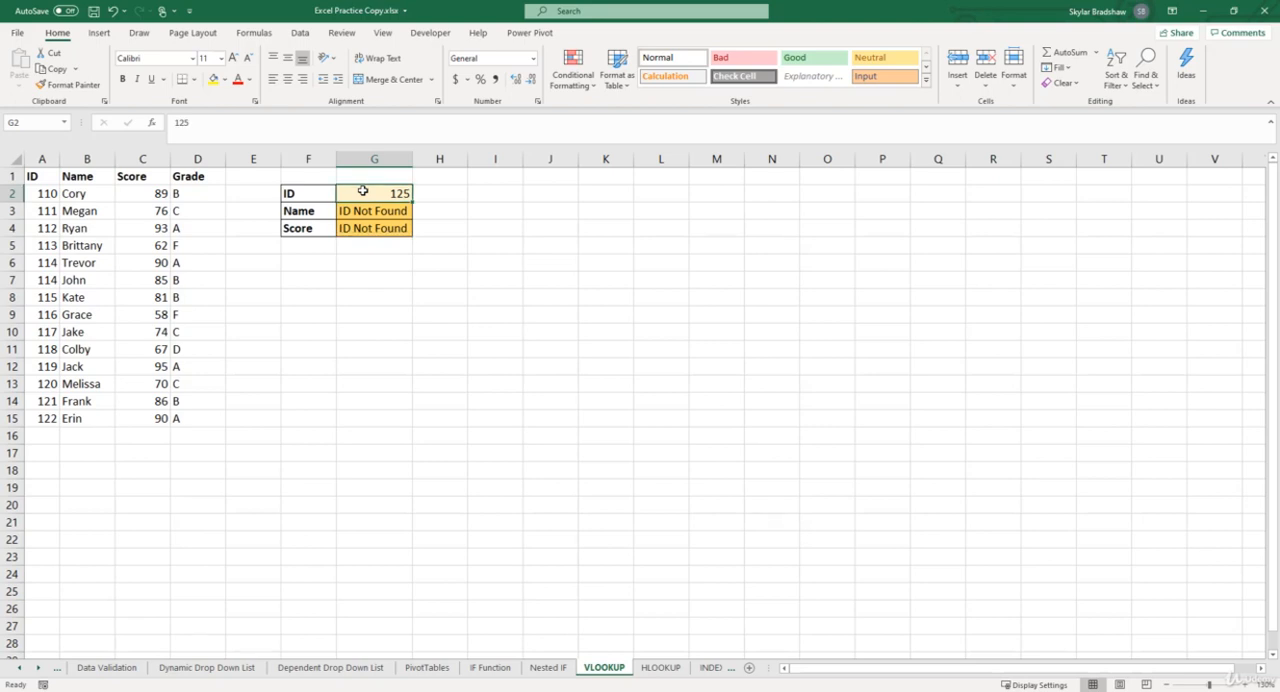